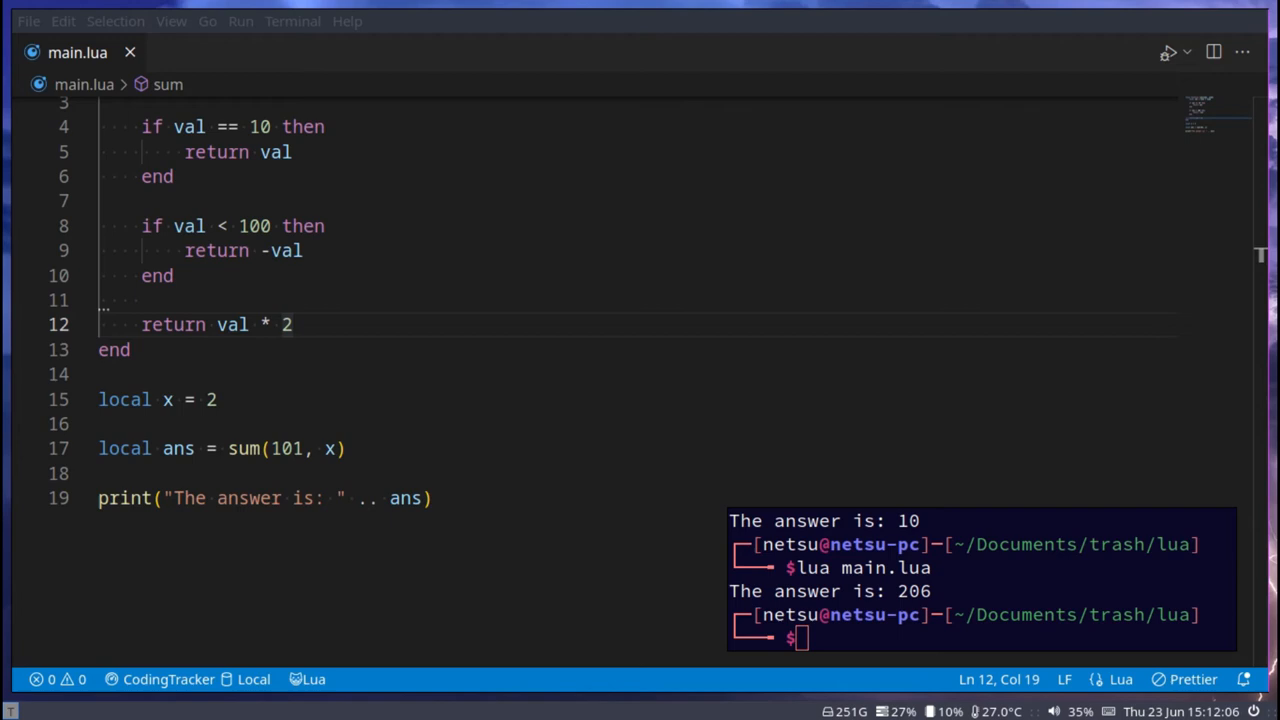
Select all of the old sum function code and delete it, leaving main.lua empty
{"action": "key", "text": "ctrl+a"}
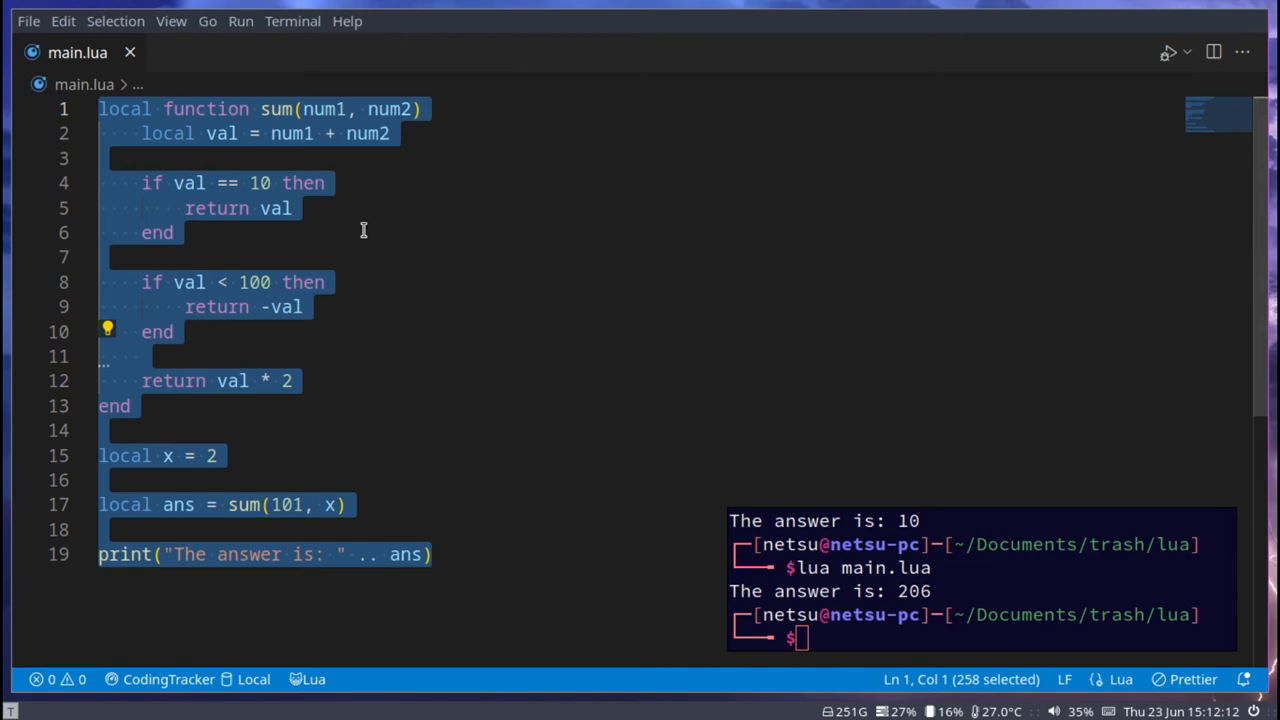
{"action": "key", "text": "Delete"}
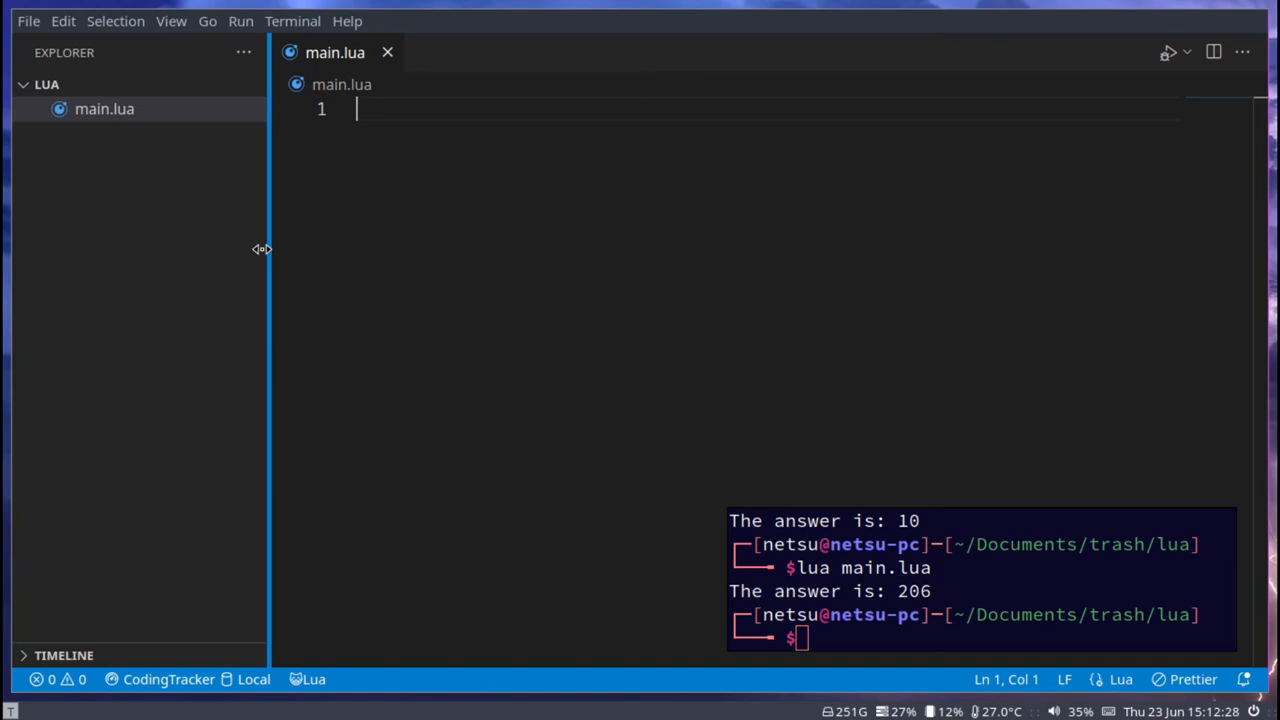
Write io.output("myfile.txt") as the first line of main.lua
{"action": "type", "text": "io.open"}
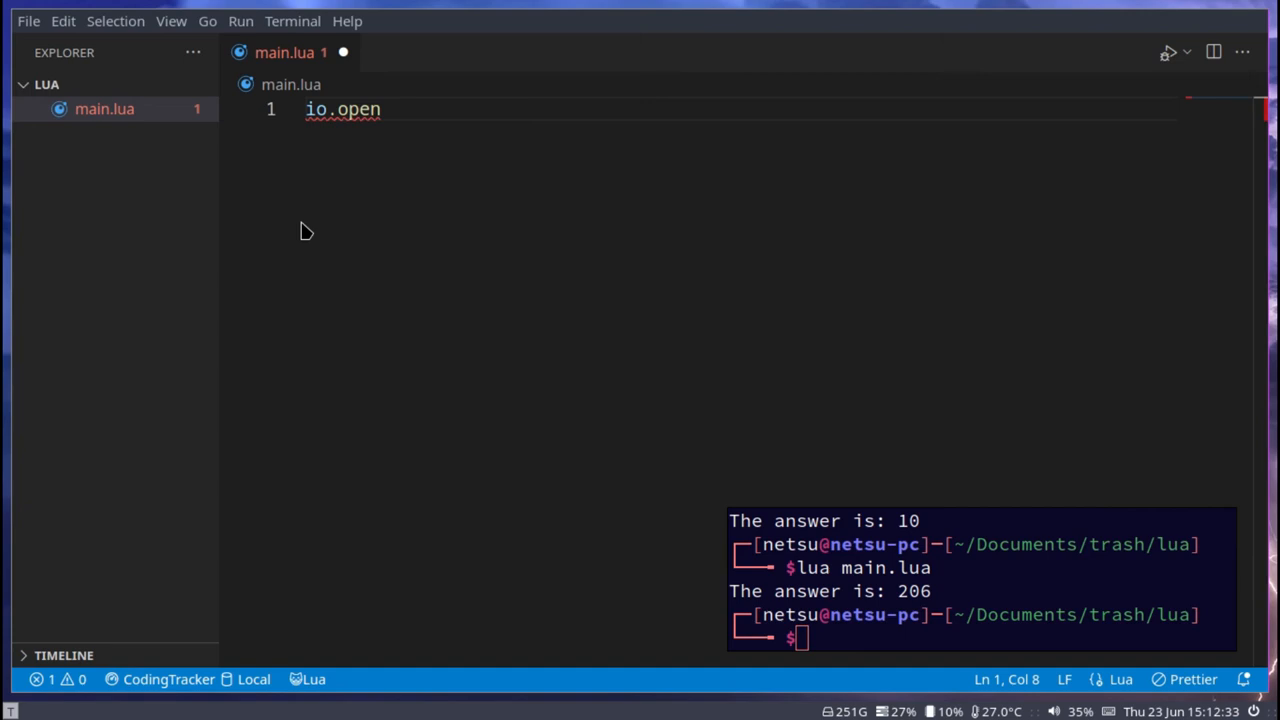
{"action": "type", "text": "output(\"\")"}
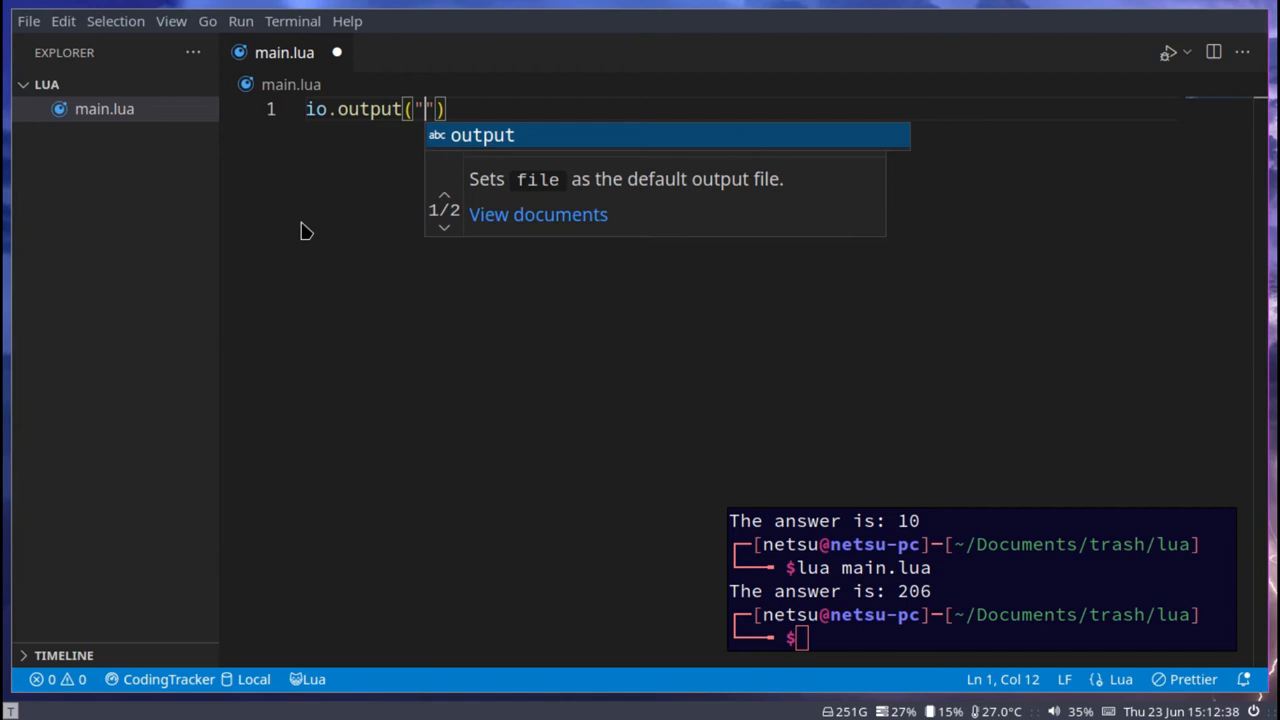
{"action": "type", "text": "myfile.txt"}
{"action": "left_click", "coordinate": [1010, 638]}
{"action": "type", "text": "lua main.lua"}
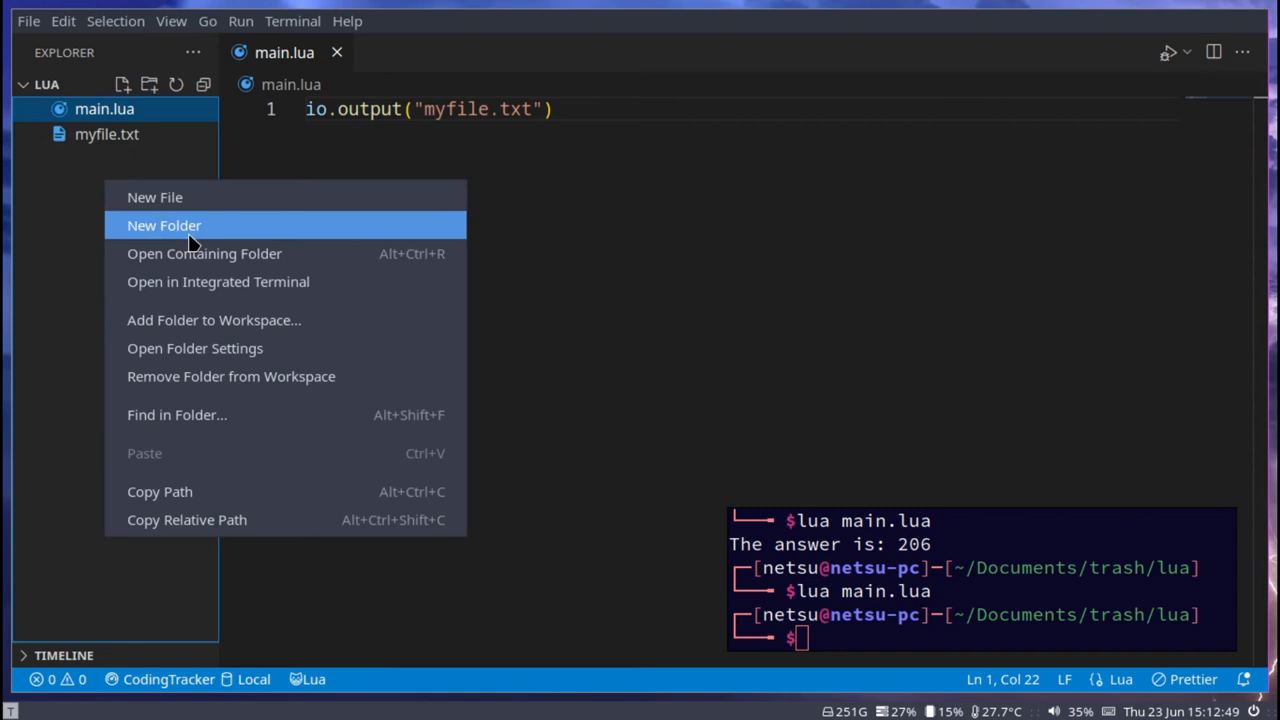
Dismiss the Explorer context menu without choosing an option
{"action": "left_click", "coordinate": [204, 252]}
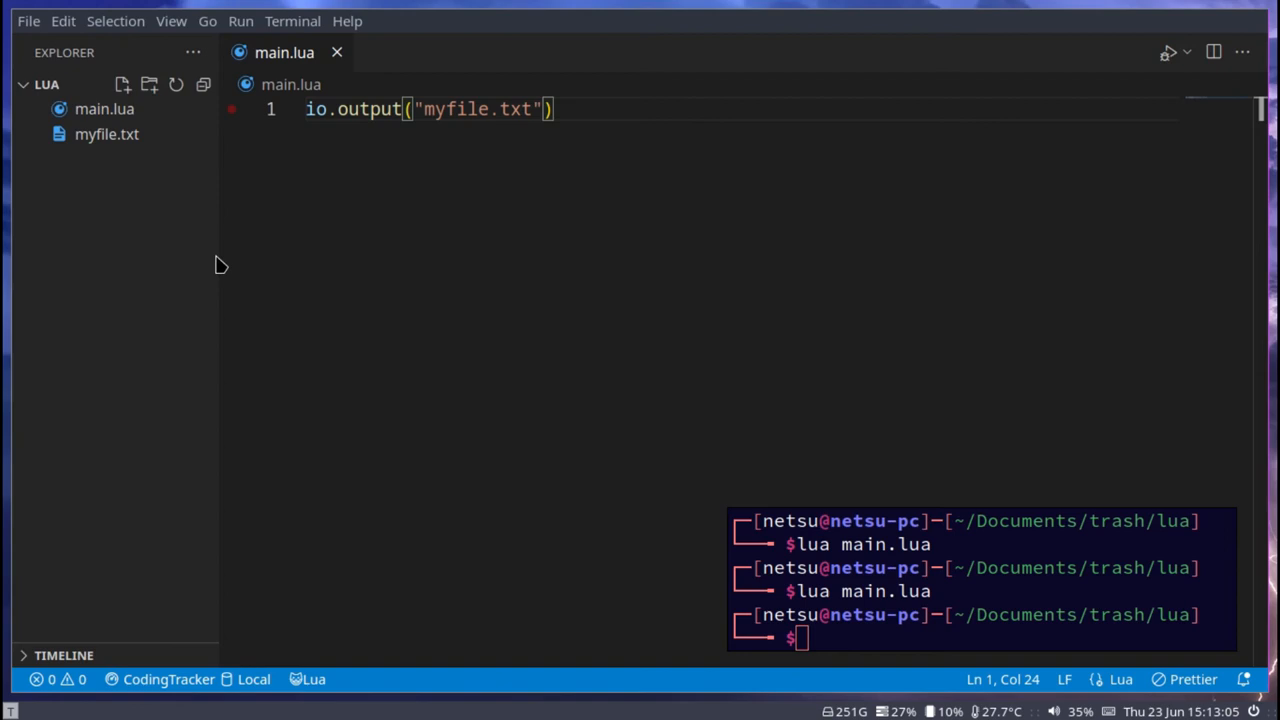
{"action": "mouse_move", "coordinate": [108, 134]}
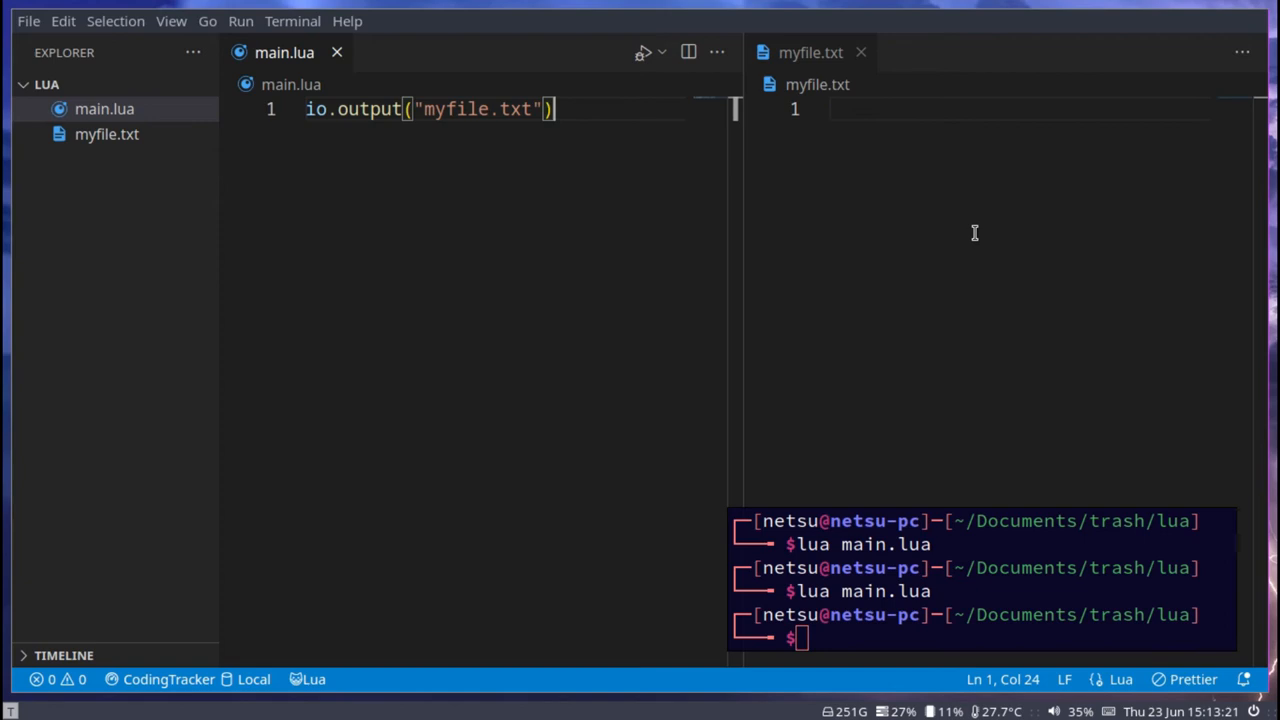
Close the empty myfile.txt view and place the cursor below the io.output line
{"action": "left_click", "coordinate": [860, 52]}
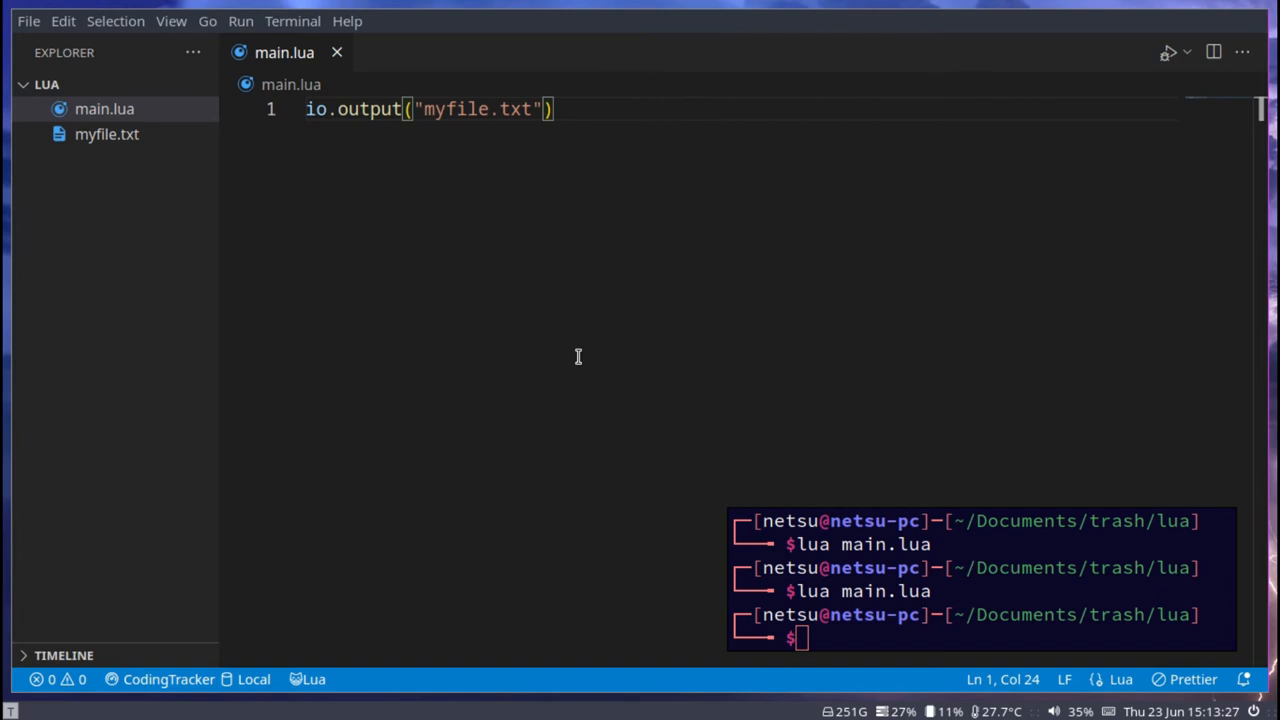
{"action": "left_click", "coordinate": [368, 108]}
{"action": "type", "text": "io.write("}
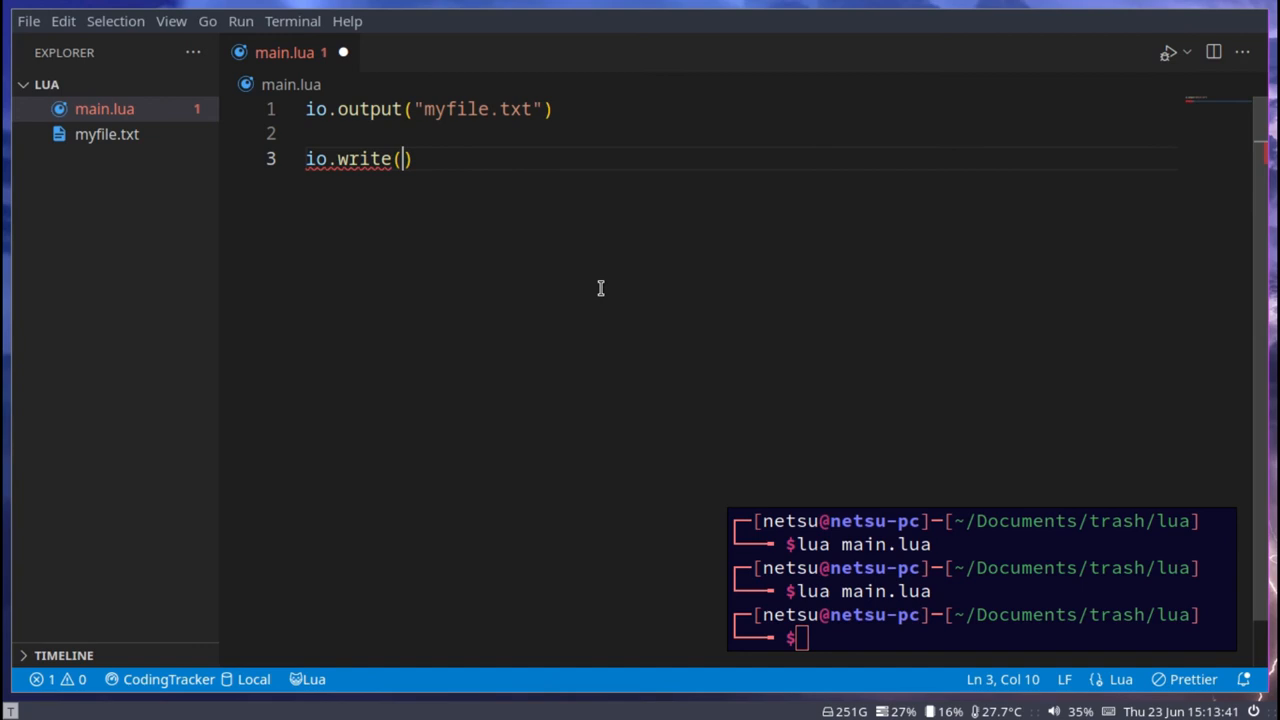
Write "Hello World!" inside io.write and continue to the io.close() line
{"action": "type", "text": "\"Hello World!"}
{"action": "type", "text": "io.close()"}
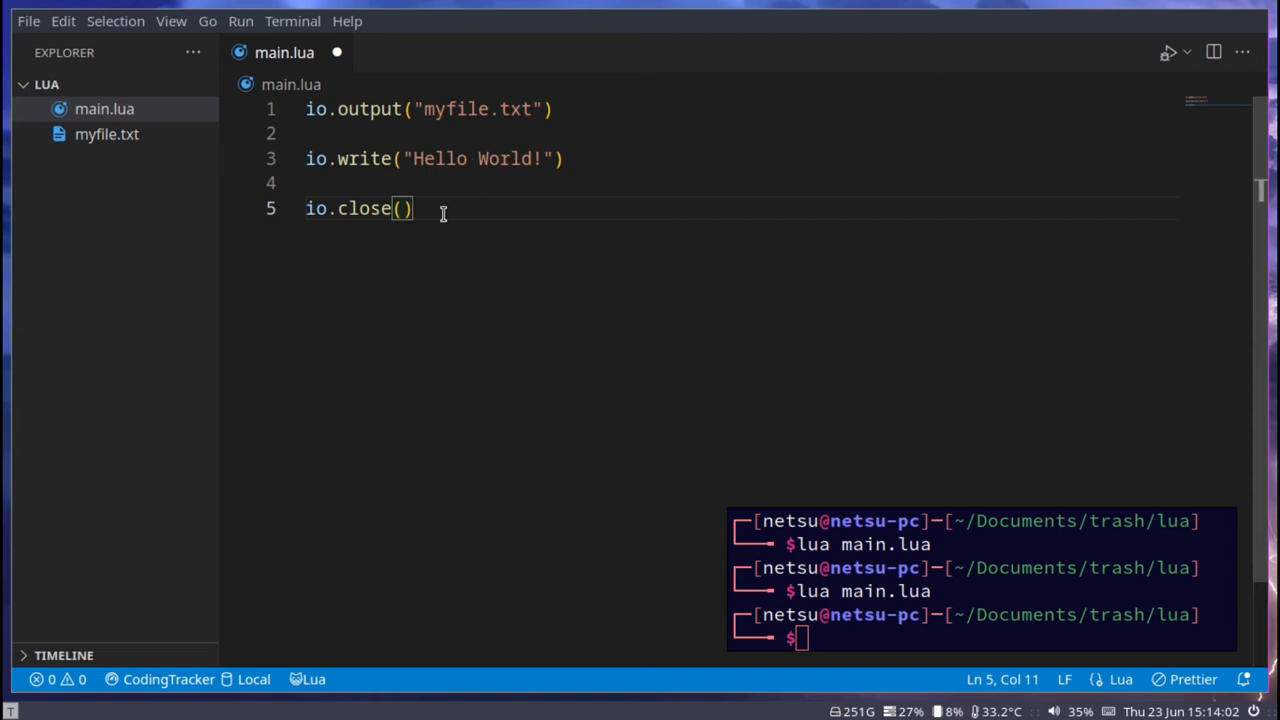
{"action": "left_click", "coordinate": [340, 184]}
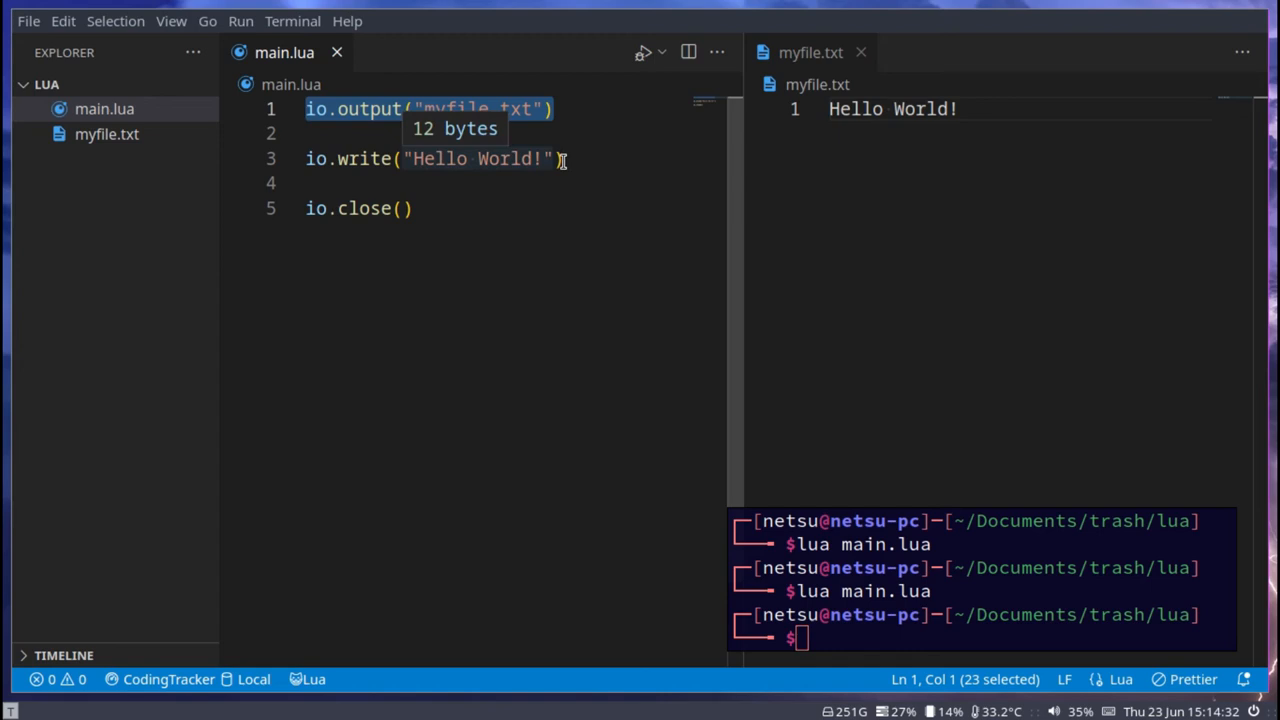
Clear the writing script and start a new one with io.input("")
{"action": "key", "text": "ctrl+a"}
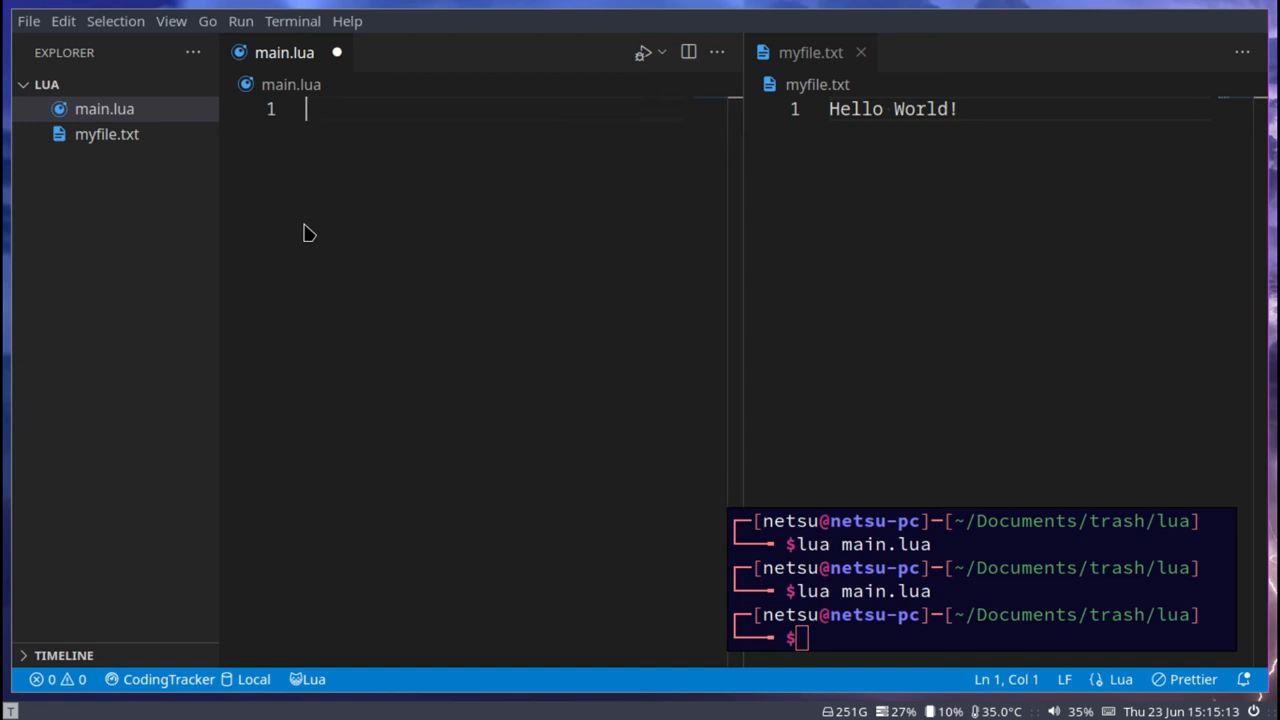
{"action": "type", "text": "io"}
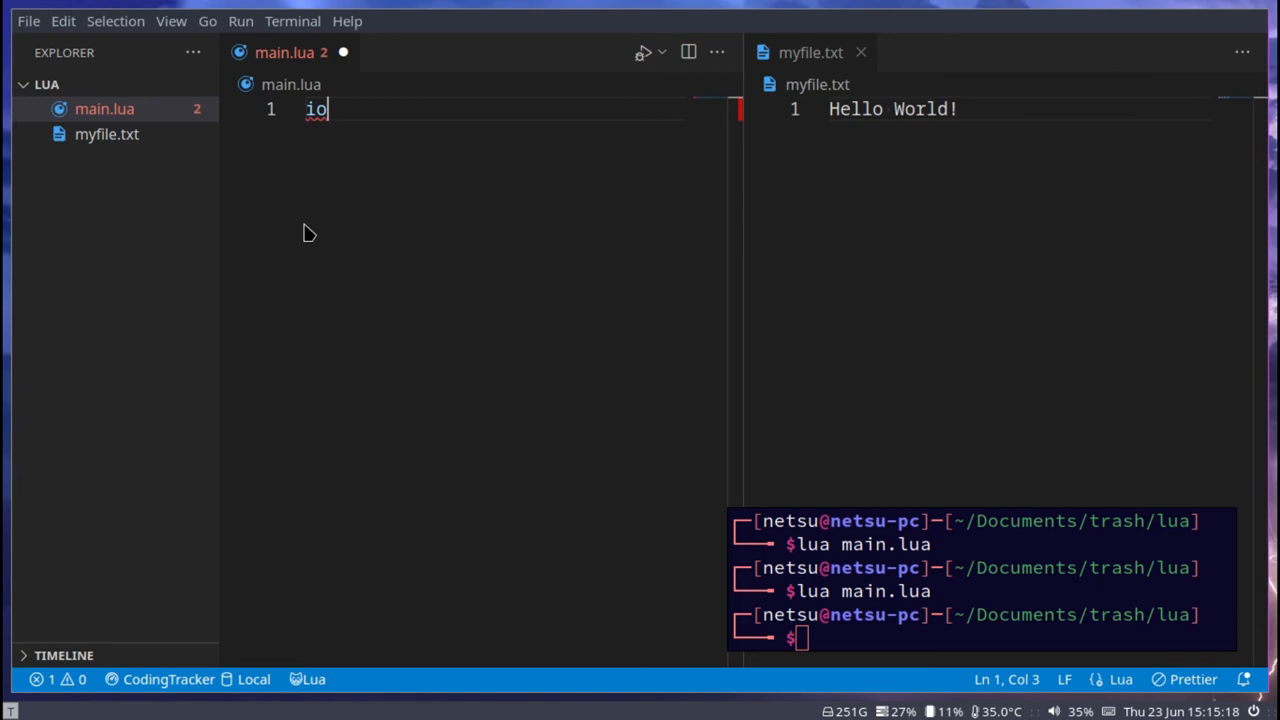
{"action": "type", "text": ".input(\"\")"}
{"action": "type", "text": "local fileData"}
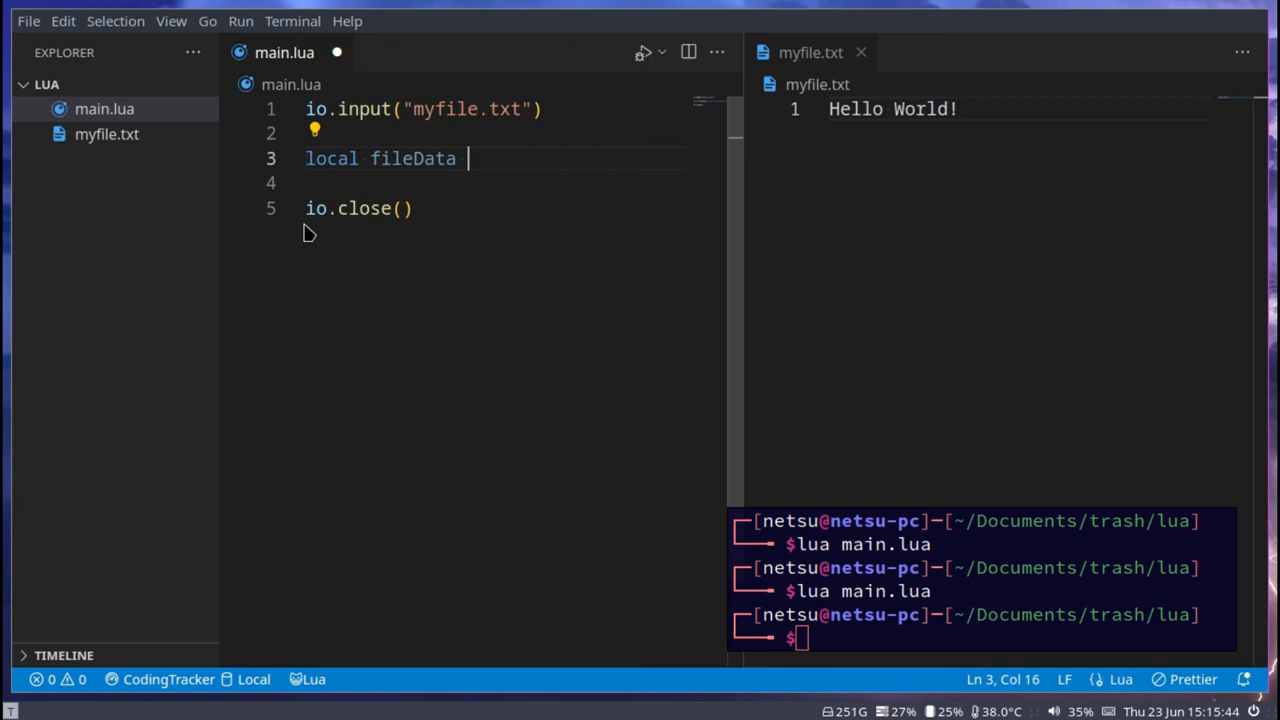
Assign fileData = io.read(...) and add the line "i am cool" to myfile.txt
{"action": "type", "text": "= io.read(\"*all"}
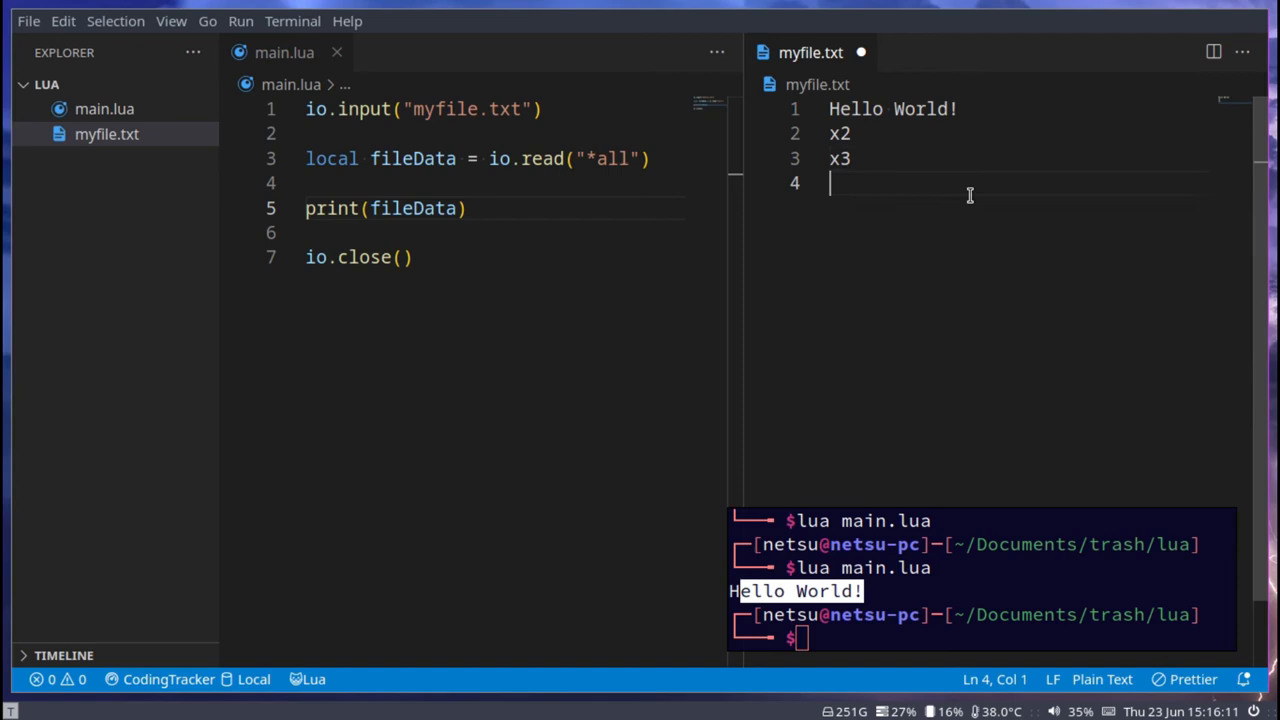
{"action": "type", "text": "i am cool"}
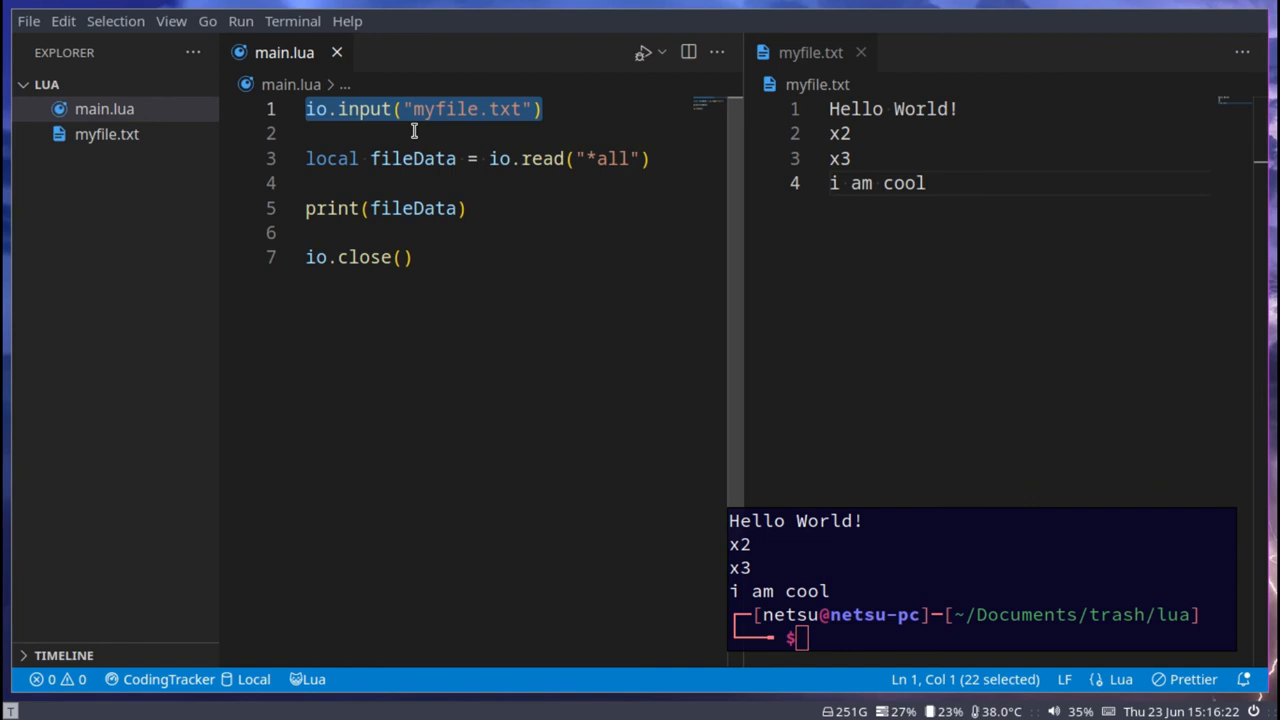
Highlight the io.input call and the *all read argument, then clear the script
{"action": "double_click", "coordinate": [444, 108]}
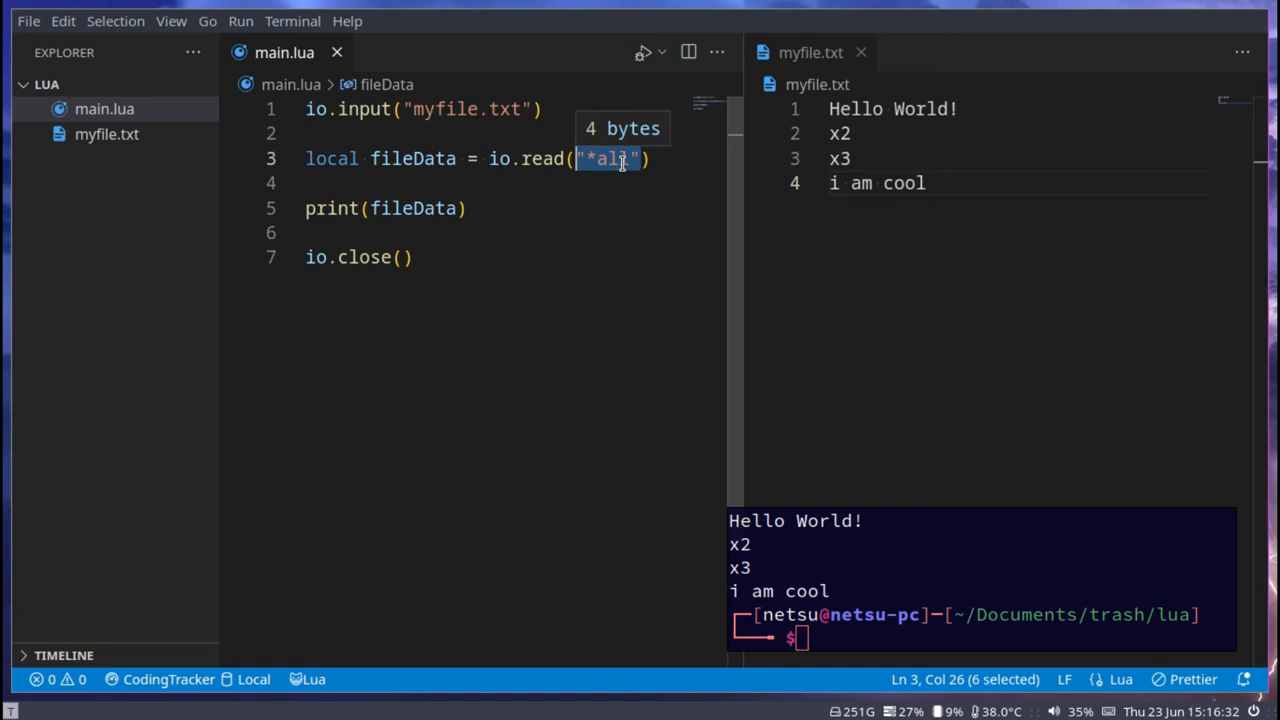
{"action": "left_click", "coordinate": [358, 256]}
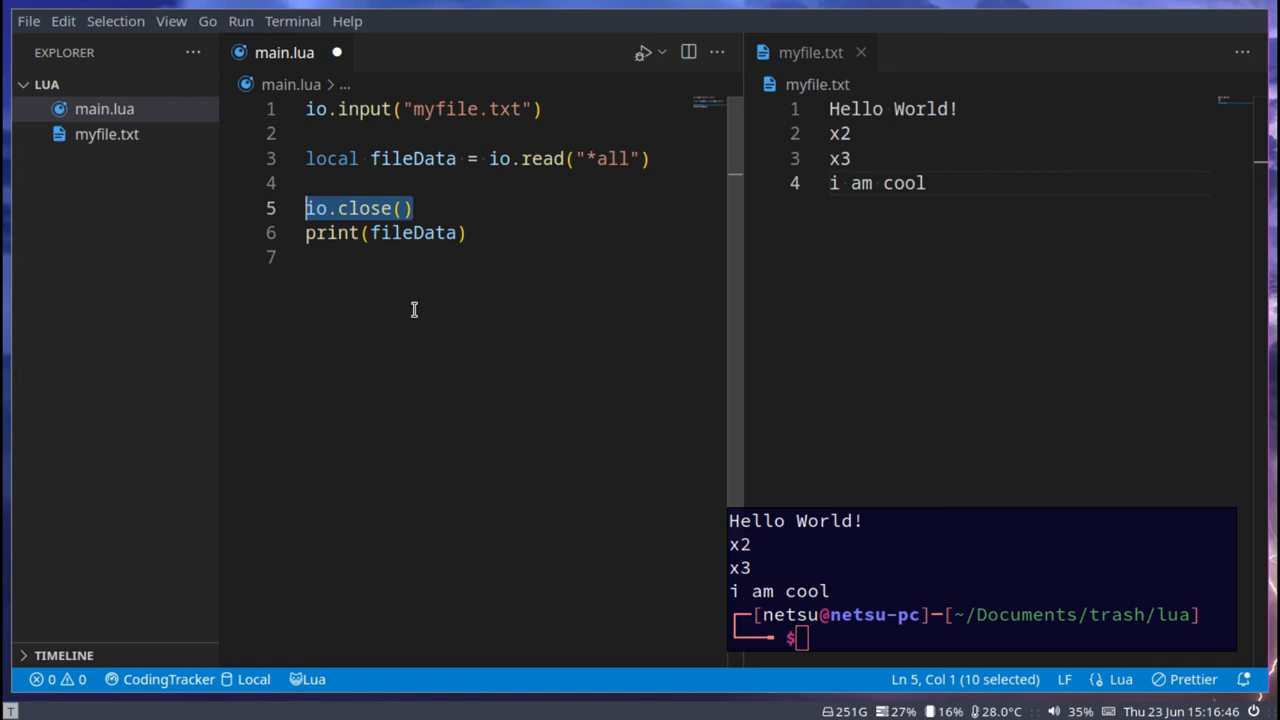
{"action": "key", "text": "ctrl+a"}
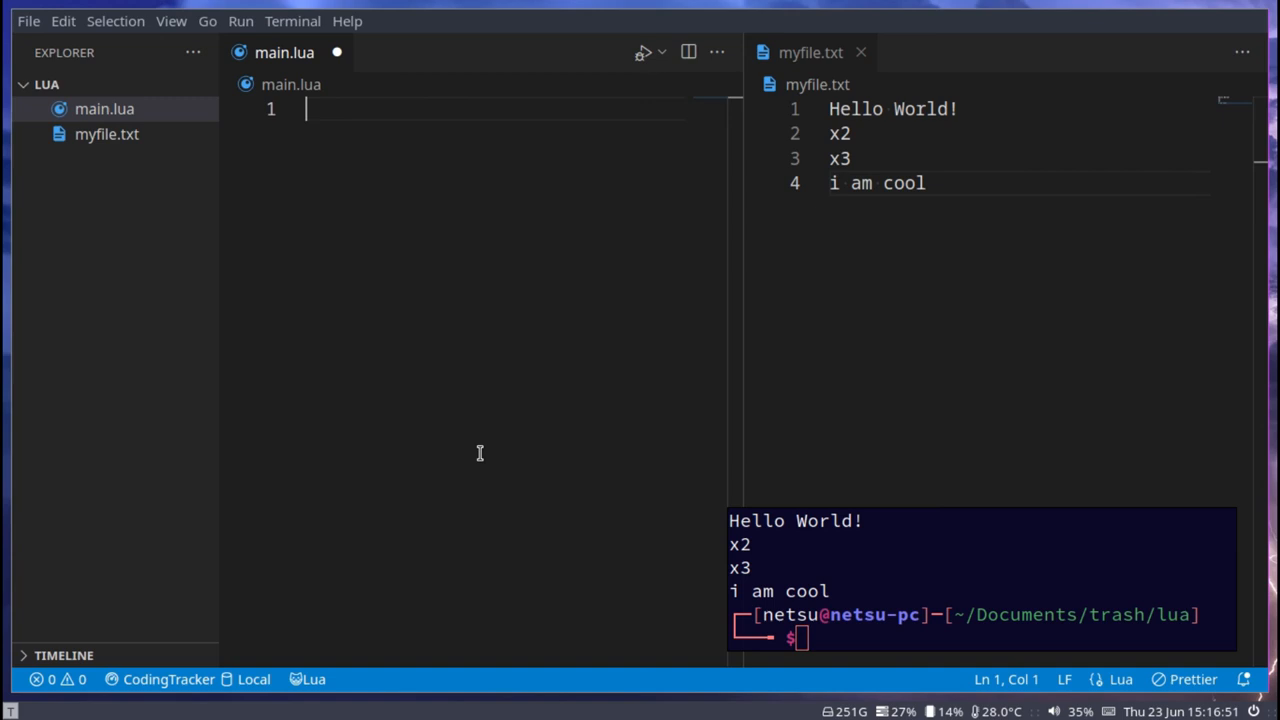
Write local file = io.open("myfile.txt", "w") and start an if file check
{"action": "type", "text": "lo"}
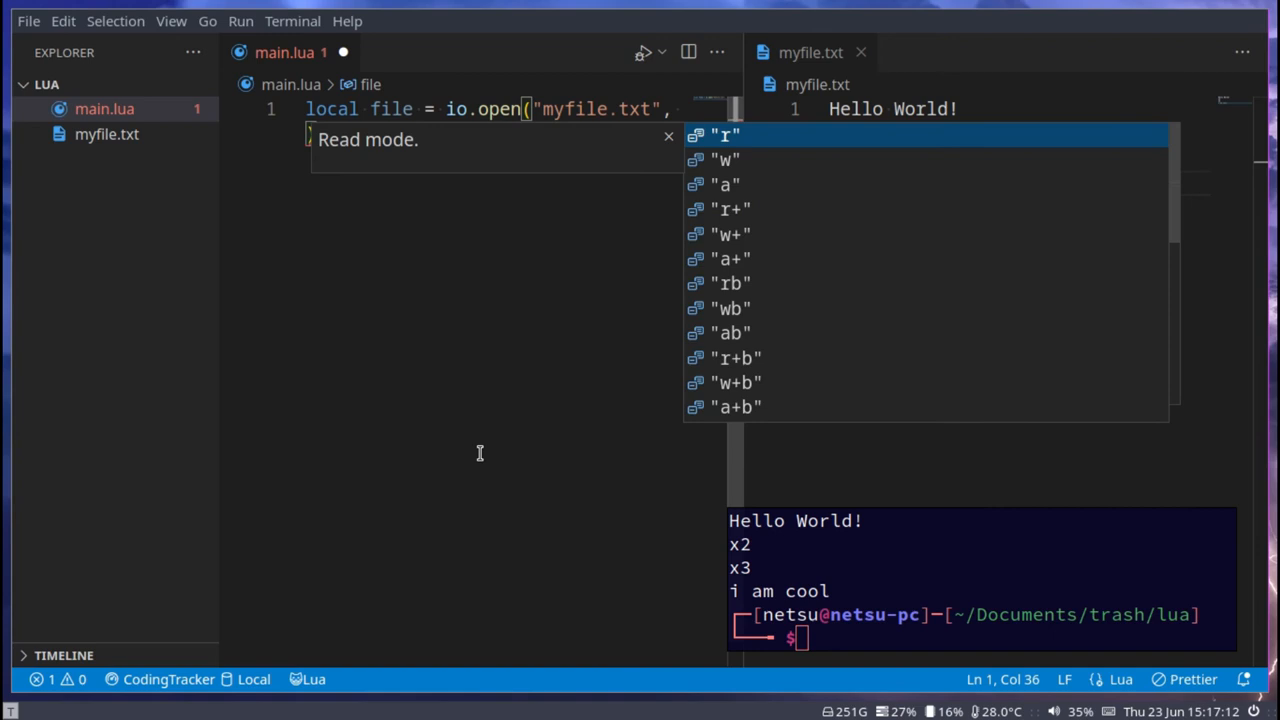
{"action": "type", "text": "\""}
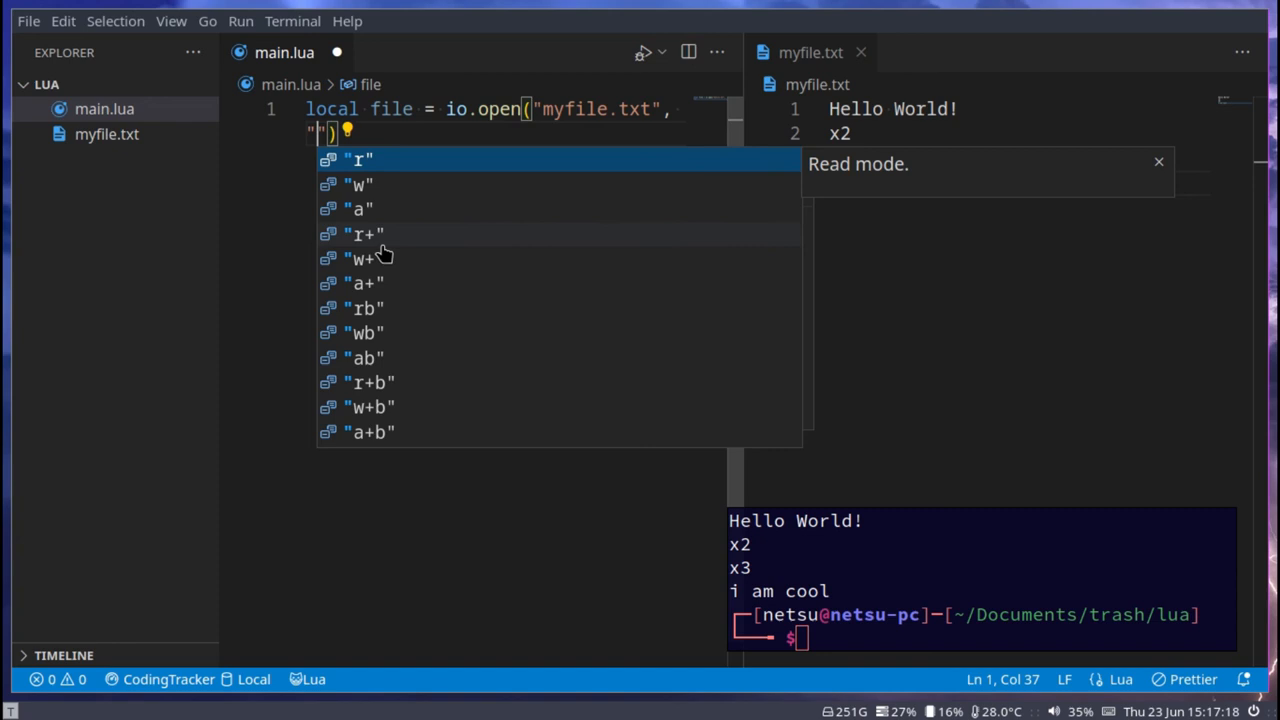
{"action": "mouse_move", "coordinate": [358, 318]}
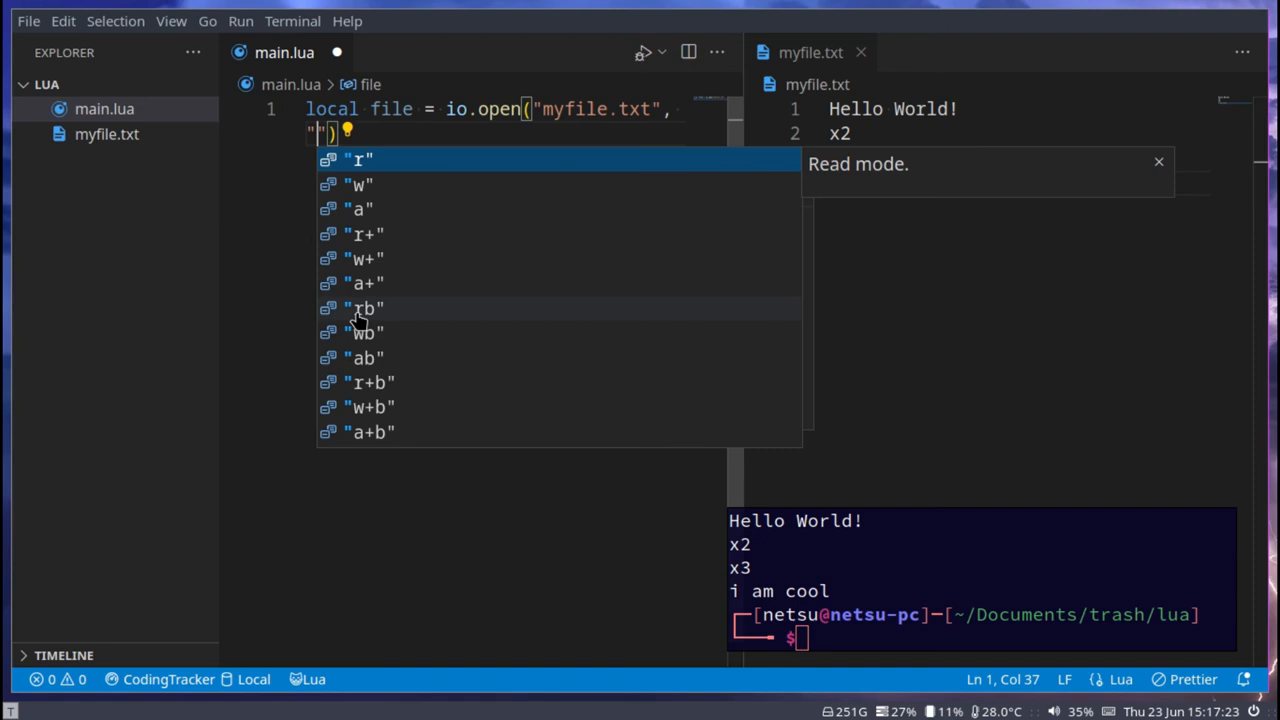
{"action": "mouse_move", "coordinate": [376, 176]}
{"action": "type", "text": "w"}
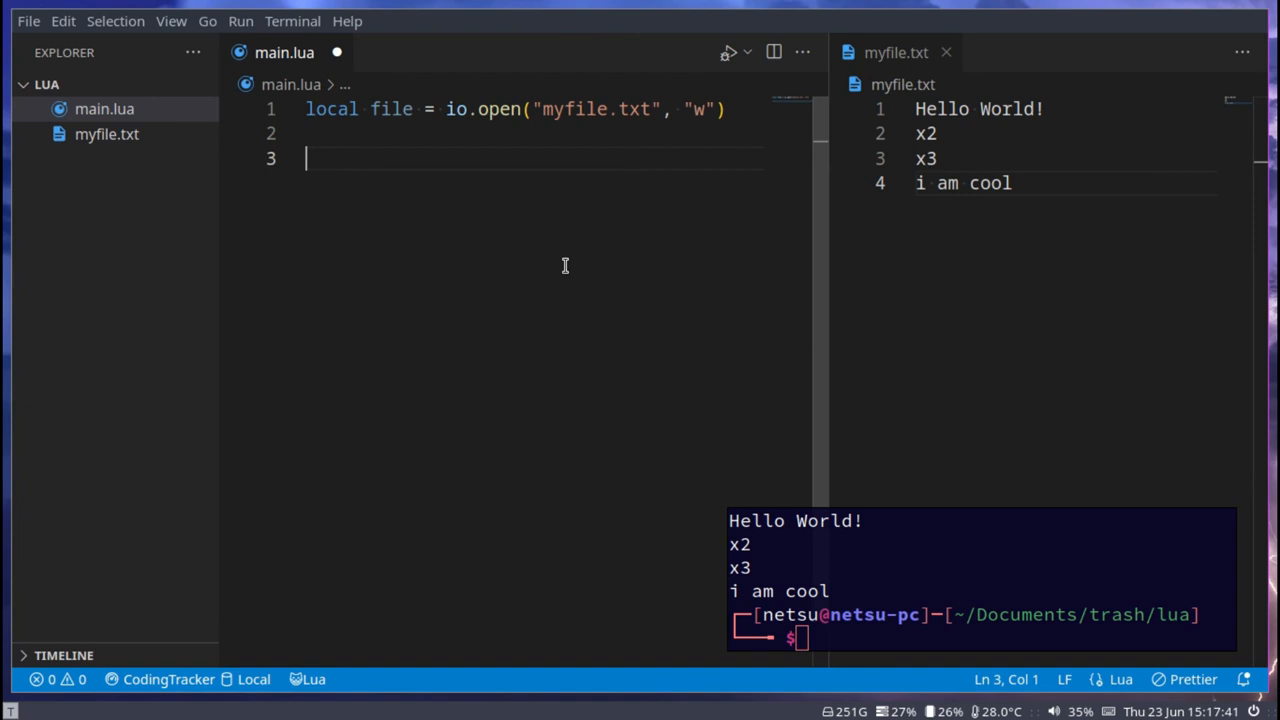
{"action": "type", "text": "if file !="}
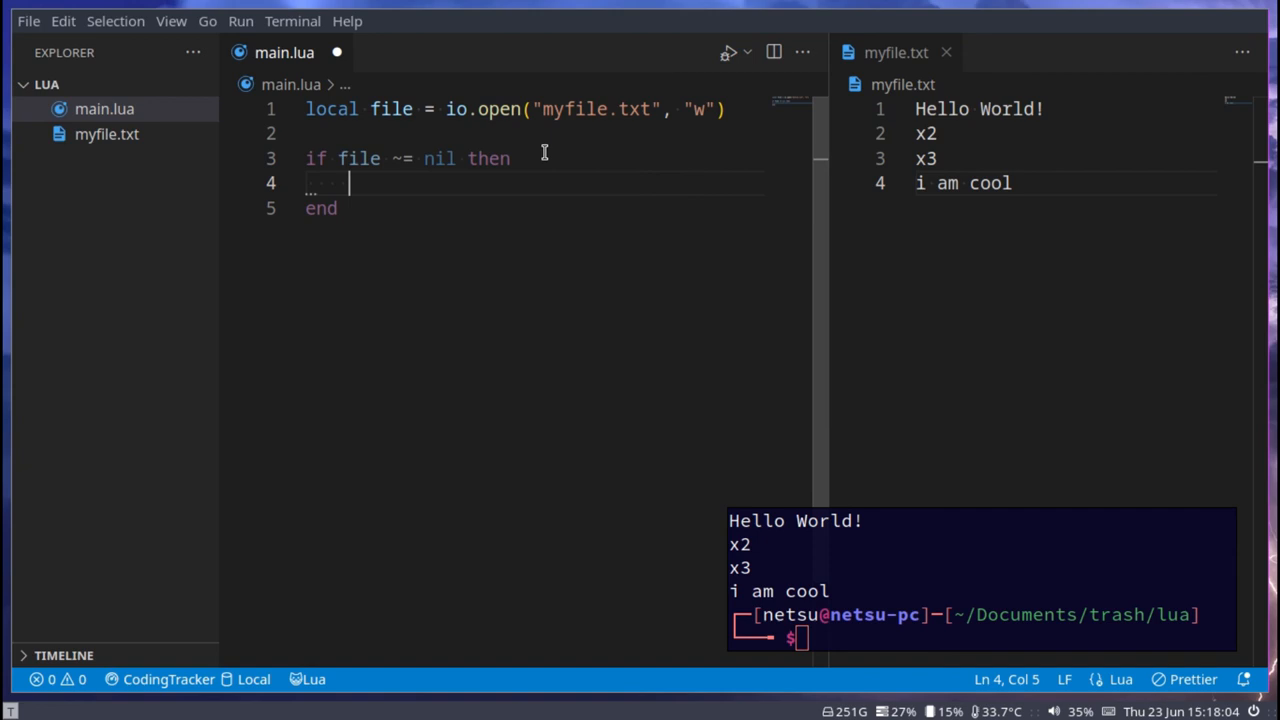
Add the file:write / file:close calls inside the if block
{"action": "type", "text": "file::"}
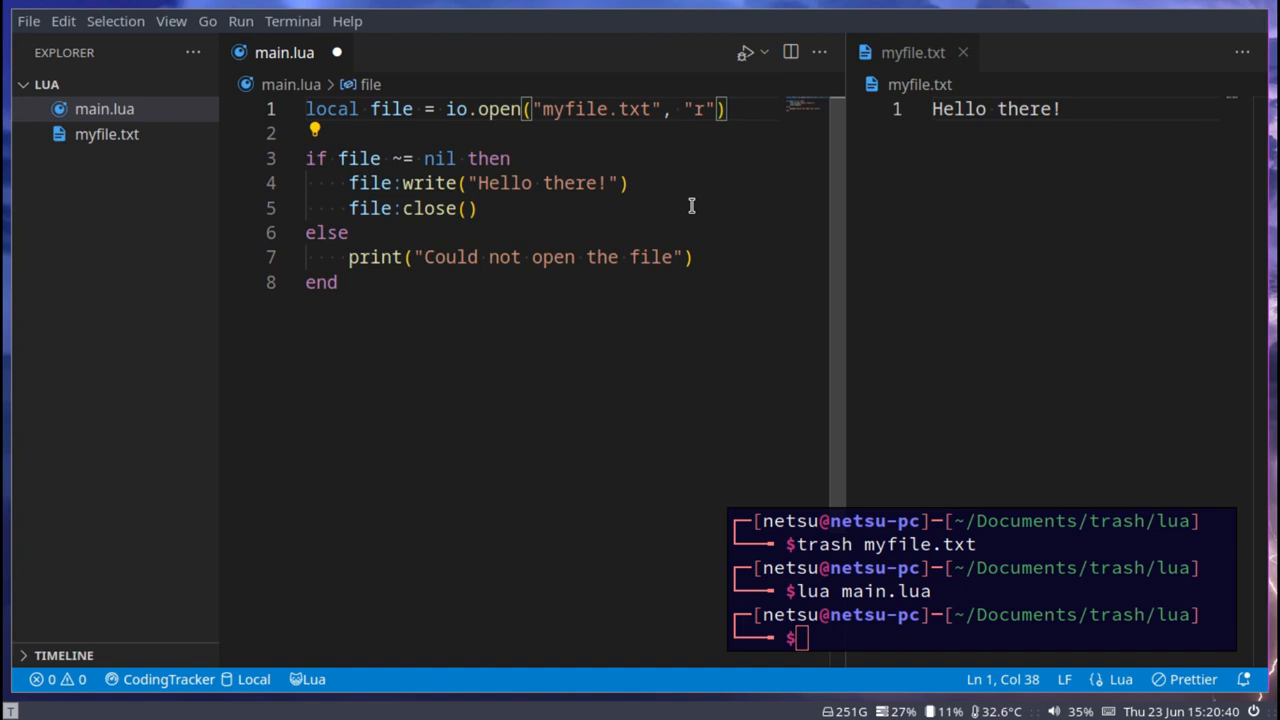
{"action": "mouse_move", "coordinate": [372, 192]}
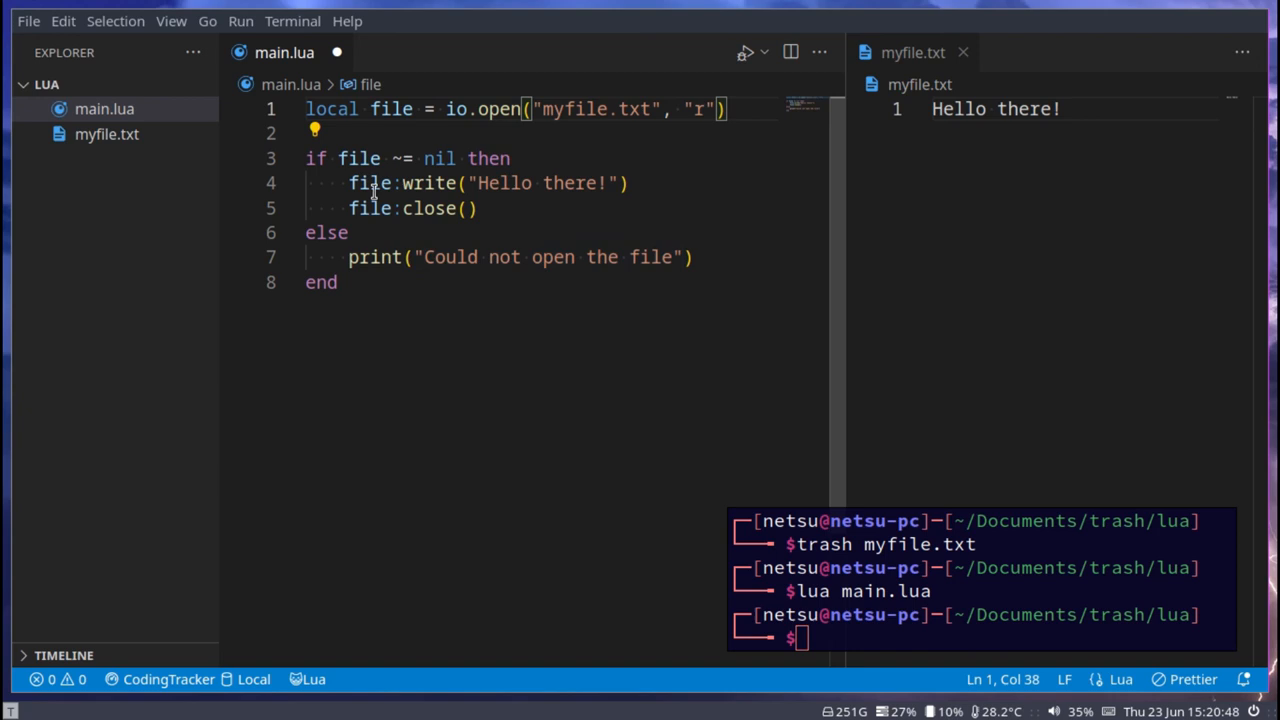
Replace the write with file:read("*line") to print lines from myfile.txt
{"action": "type", "text": "read"}
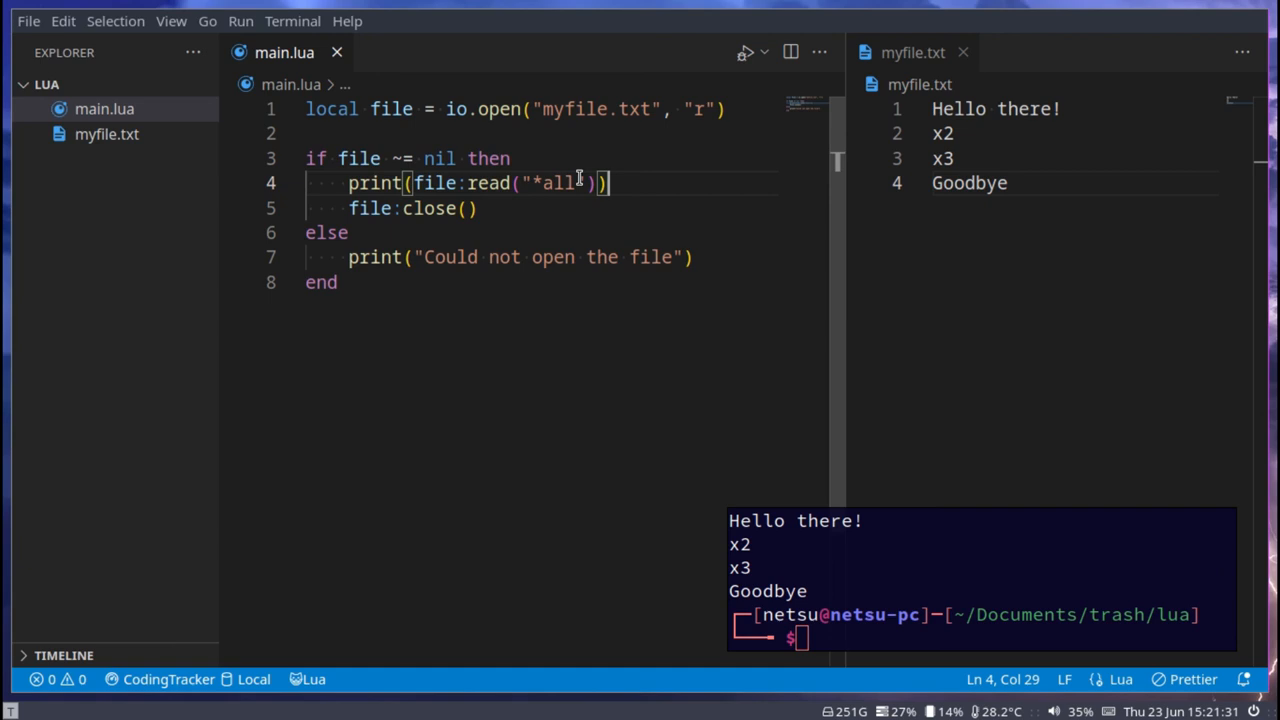
{"action": "type", "text": "*line"}
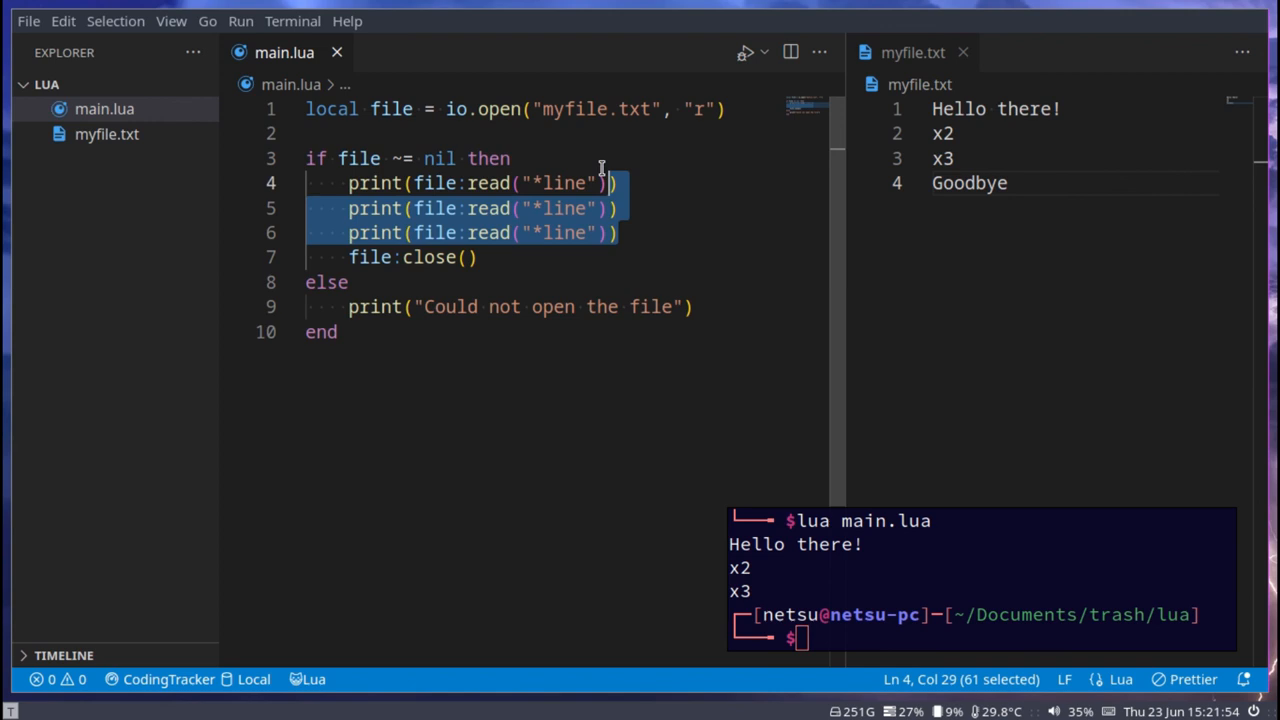
{"action": "type", "text": "*all"}
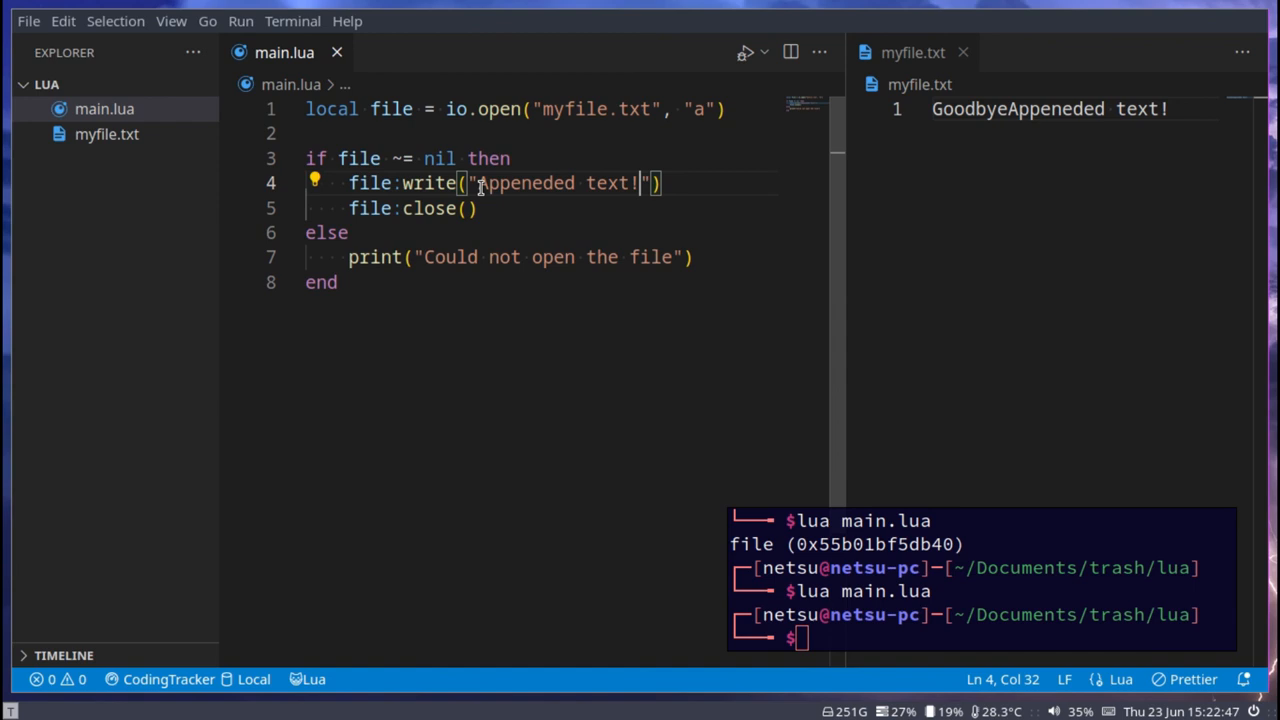
Change the file:write string to "\nAppeneded text 2!" so the append starts on a new line
{"action": "type", "text": "\\nAppeneded text 2!"}
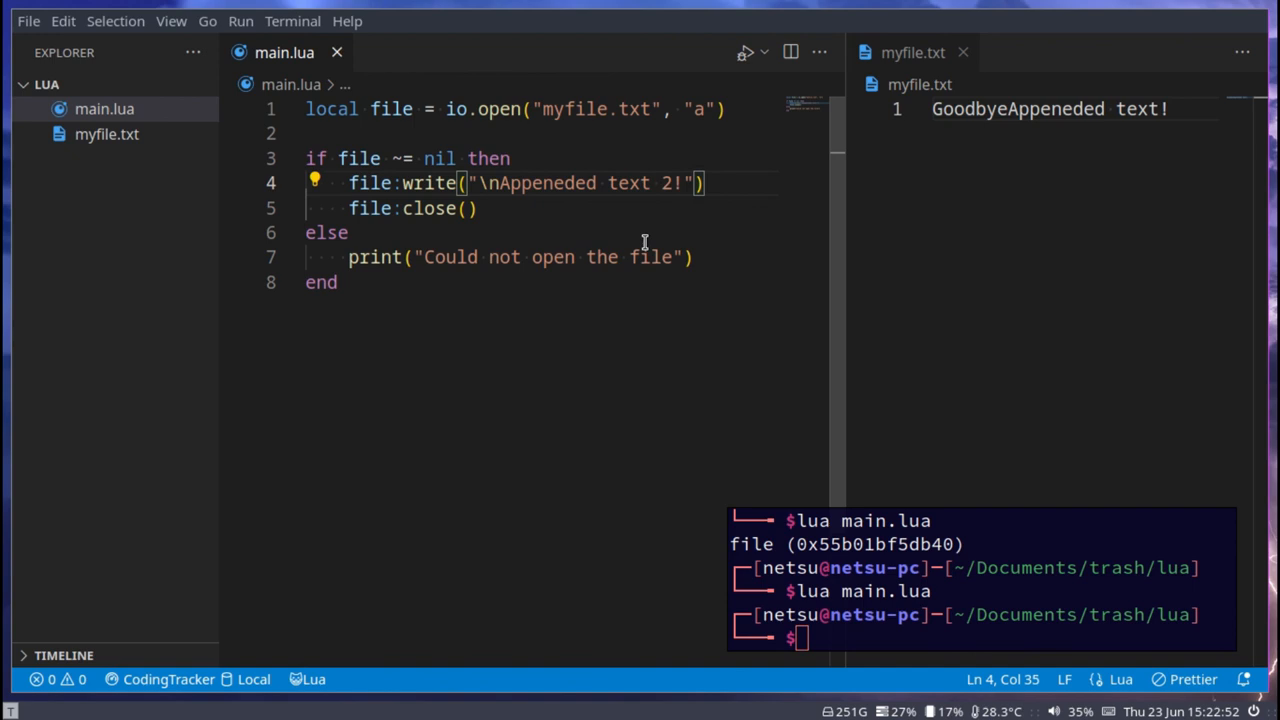